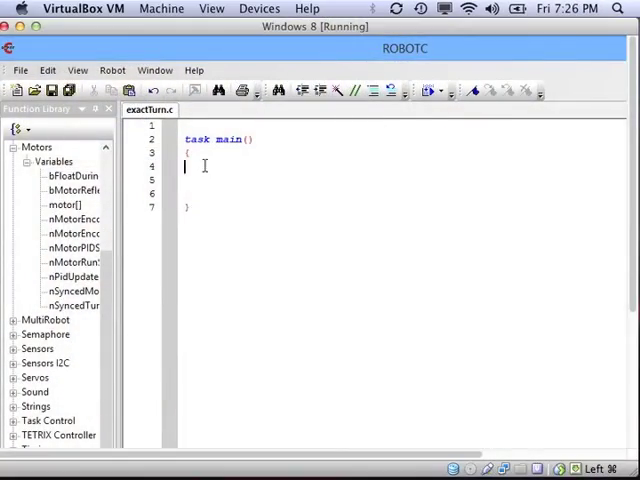
Type outline comments: take initial readings from gyro, check if we have turned enough, stop turning.
{"action": "type", "text": "// take i"}
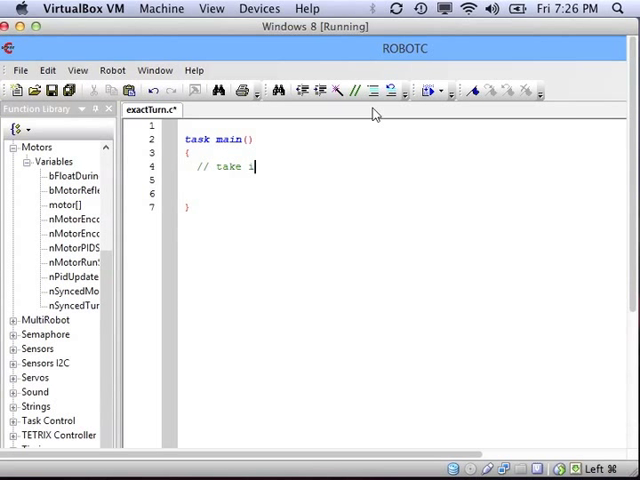
{"action": "type", "text": "nitial readings from"}
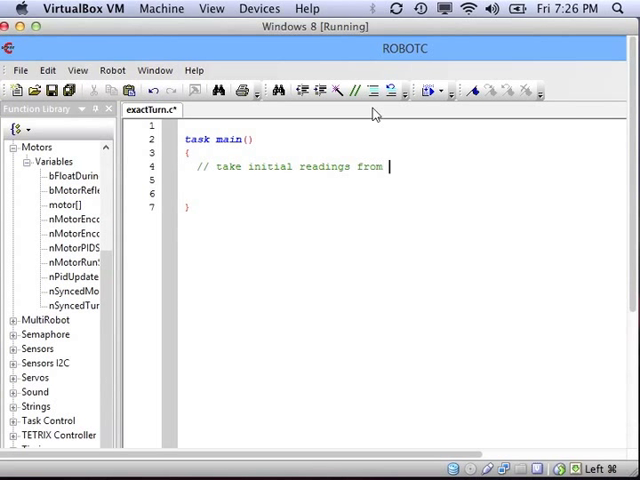
{"action": "type", "text": "gyro"}
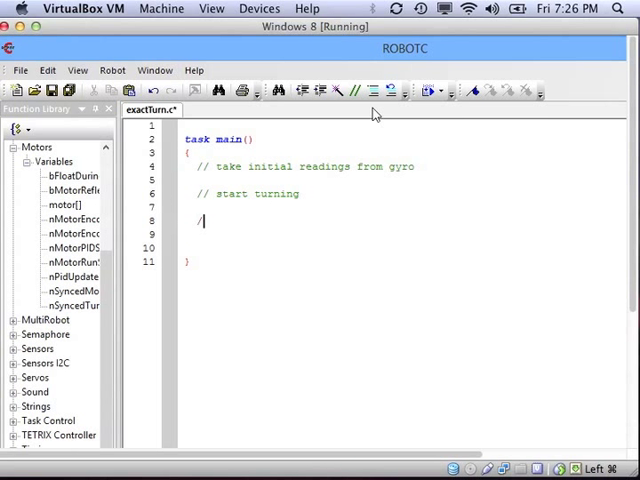
{"action": "type", "text": "/ check if we have turned enough"}
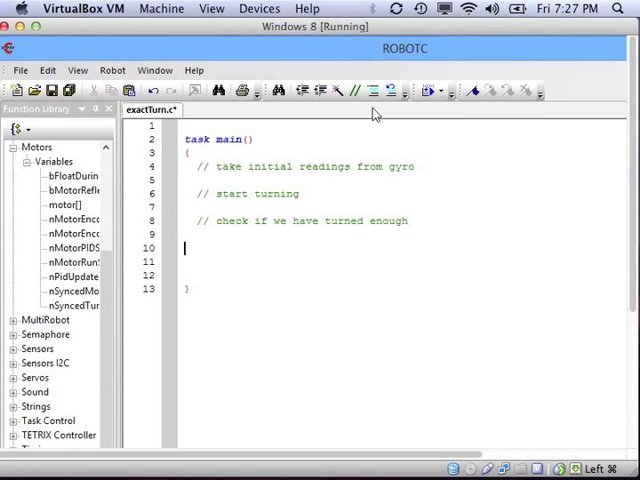
{"action": "type", "text": "// stop turning"}
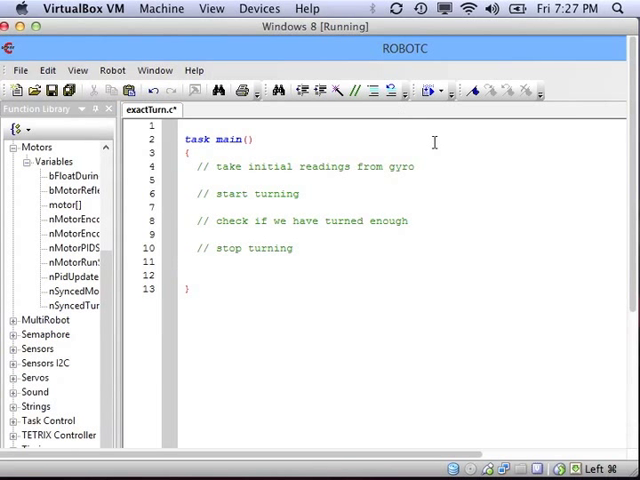
{"action": "mouse_move", "coordinate": [434, 165]}
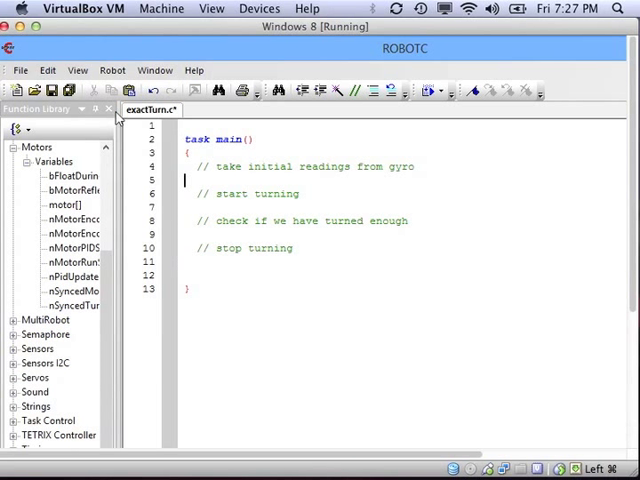
In Motors and Sensors Setup, set motorA to No motor and name motorB rightMotor, motorC leftMotor.
{"action": "left_click", "coordinate": [112, 70]}
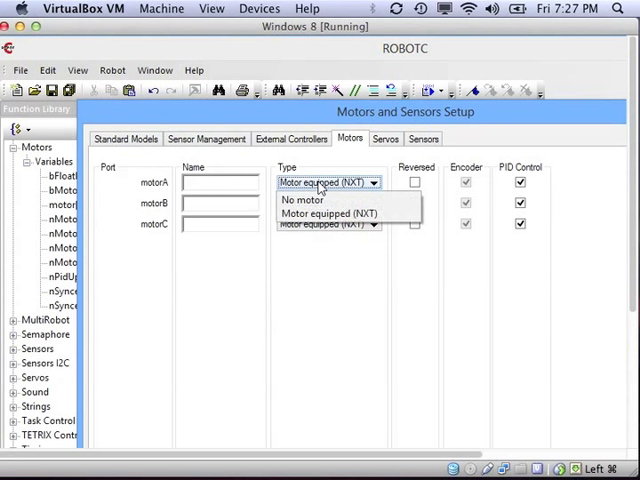
{"action": "left_click", "coordinate": [303, 200]}
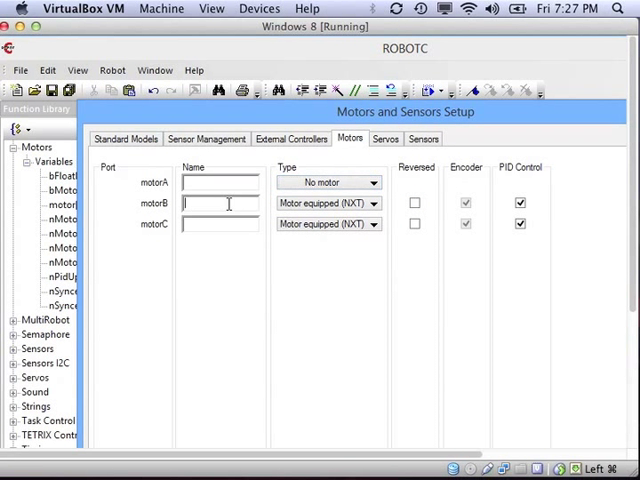
{"action": "type", "text": "rightMotor"}
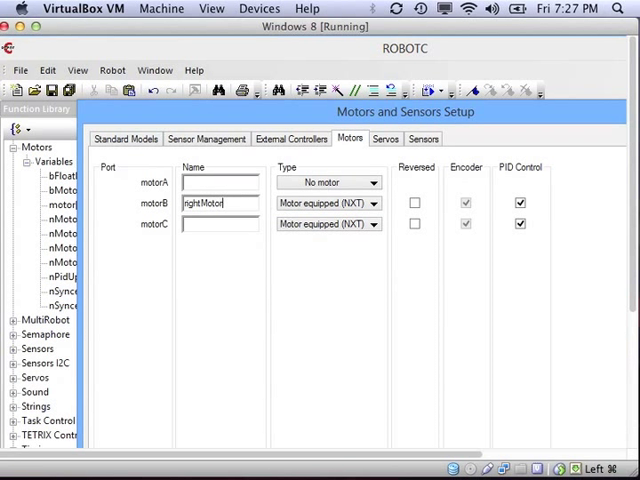
{"action": "type", "text": "leftMotor"}
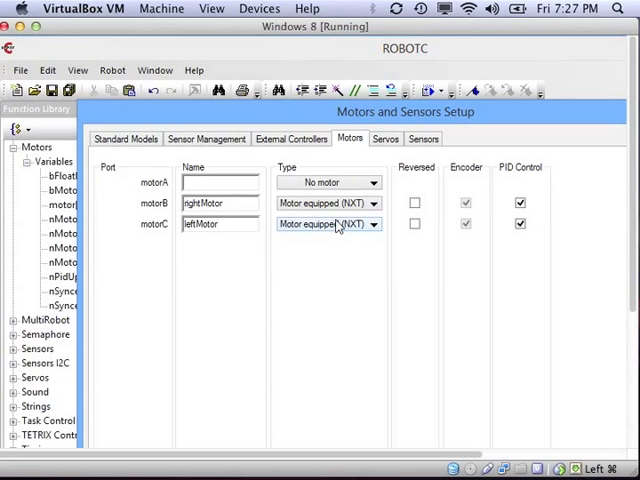
{"action": "left_click", "coordinate": [423, 138]}
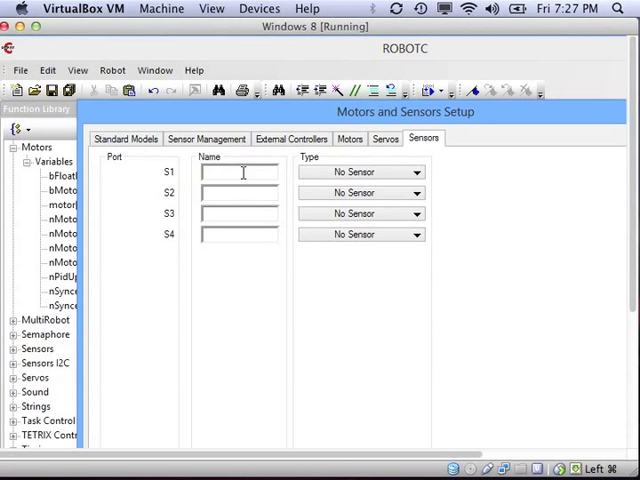
Name sensor port S1 turnSensor and set its type to HiTechnic Gyro.
{"action": "type", "text": "tumSensor"}
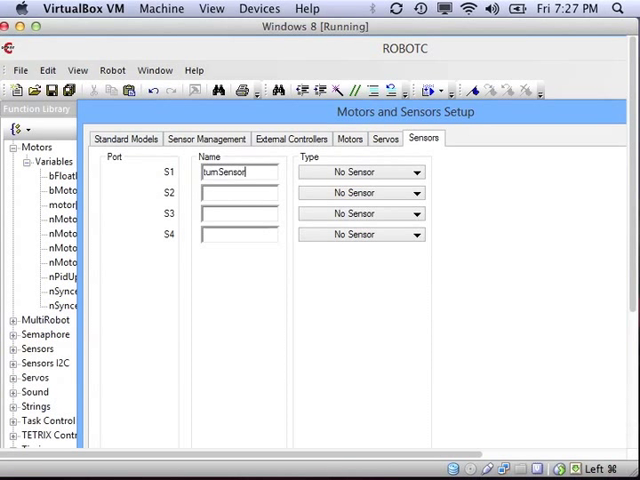
{"action": "left_click", "coordinate": [411, 171]}
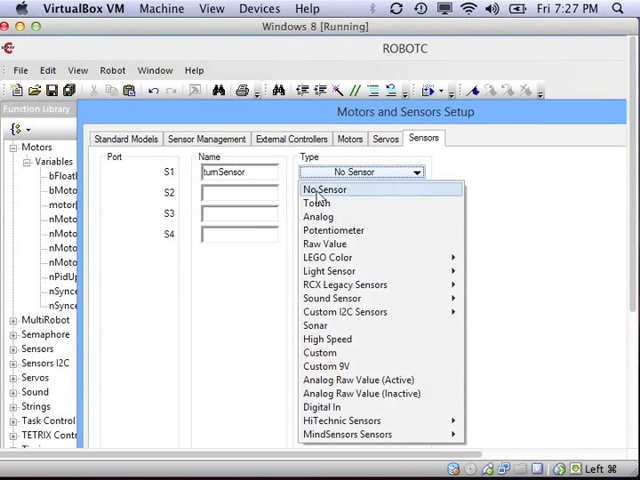
{"action": "mouse_move", "coordinate": [345, 285]}
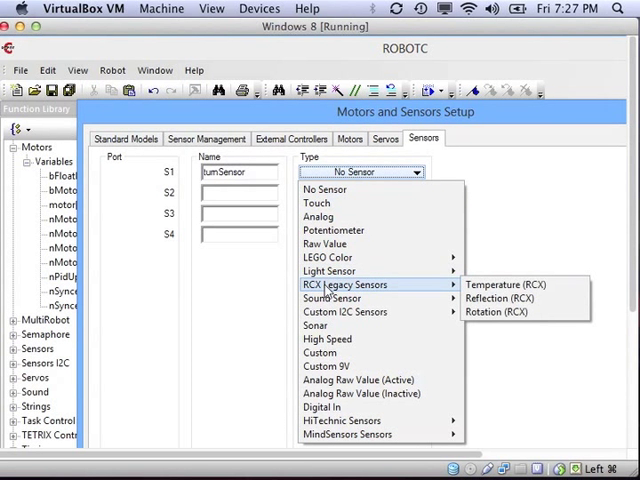
{"action": "mouse_move", "coordinate": [347, 420]}
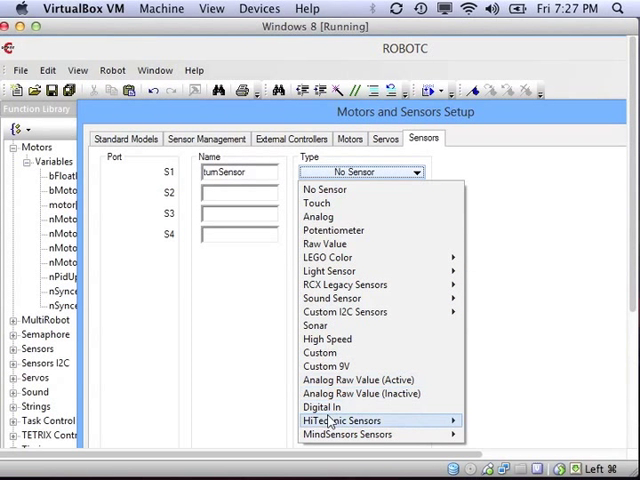
{"action": "mouse_move", "coordinate": [432, 427]}
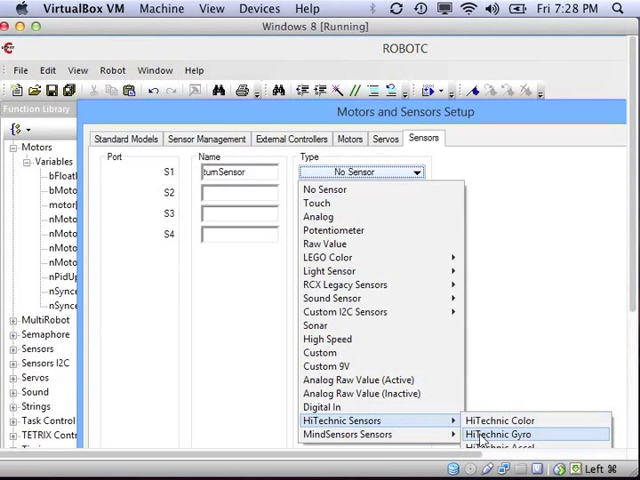
{"action": "left_click", "coordinate": [499, 433]}
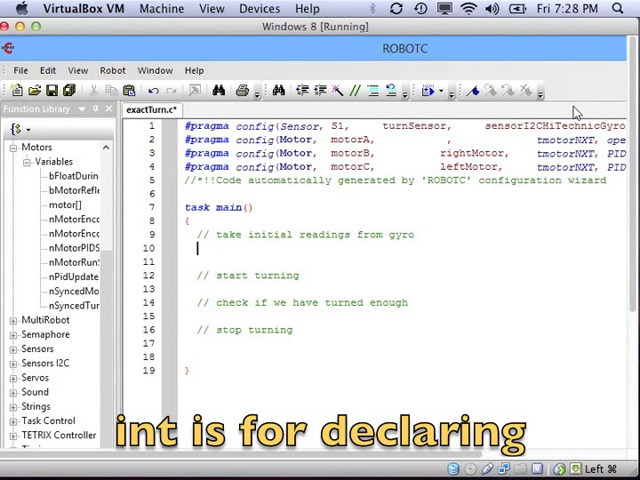
Declare 'int degreesToTurn = 90;' and 'float degreesSoFar = 0;' below the gyro comment.
{"action": "type", "text": "int"}
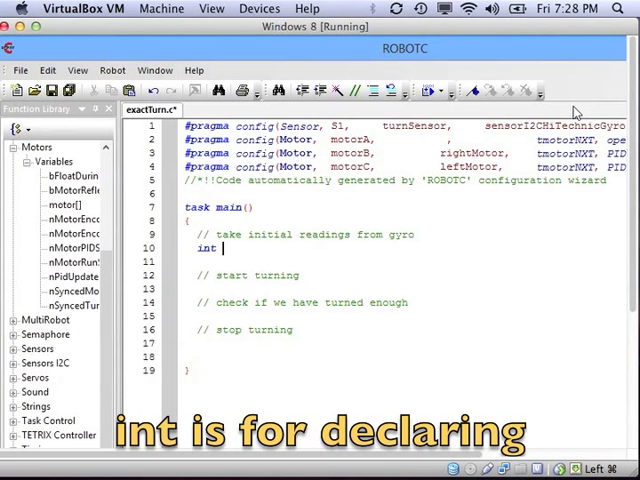
{"action": "type", "text": "degreesToTurn ="}
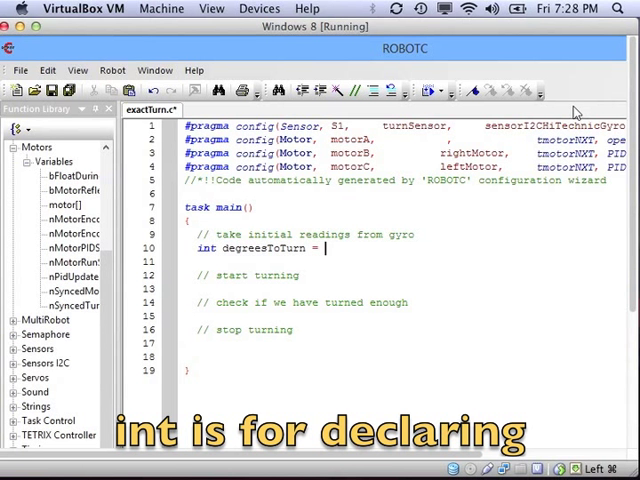
{"action": "type", "text": "90;"}
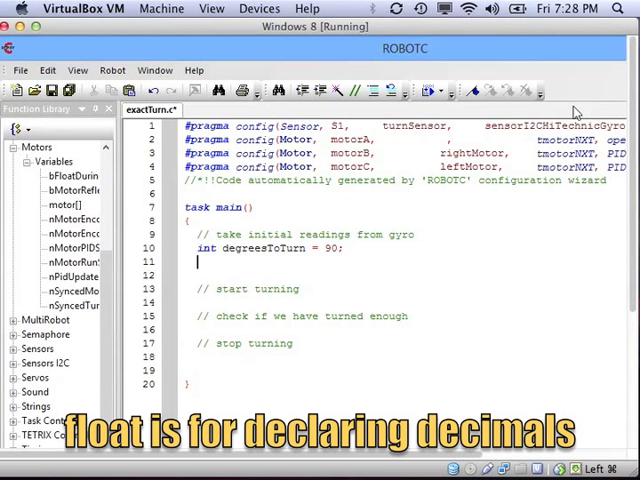
{"action": "type", "text": "float d"}
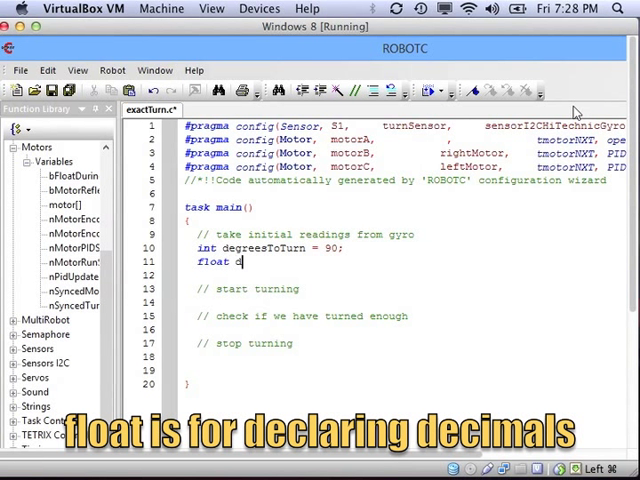
{"action": "type", "text": "egreesSoFar = 0;"}
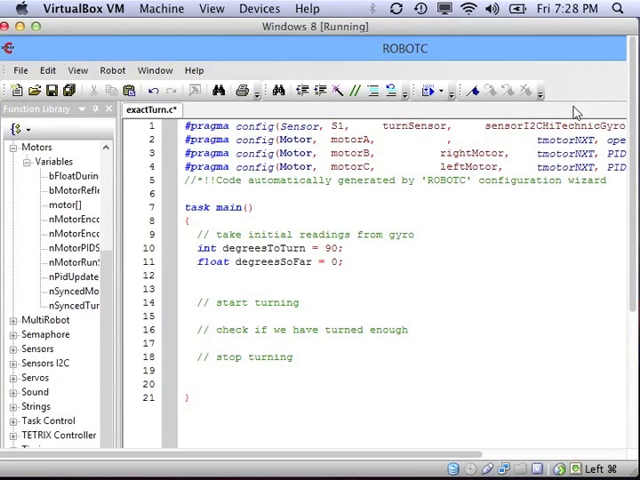
Add 'int initialTurnReading = SensorValue[turnSensor];' after the degreesSoFar declaration.
{"action": "left_click", "coordinate": [200, 275]}
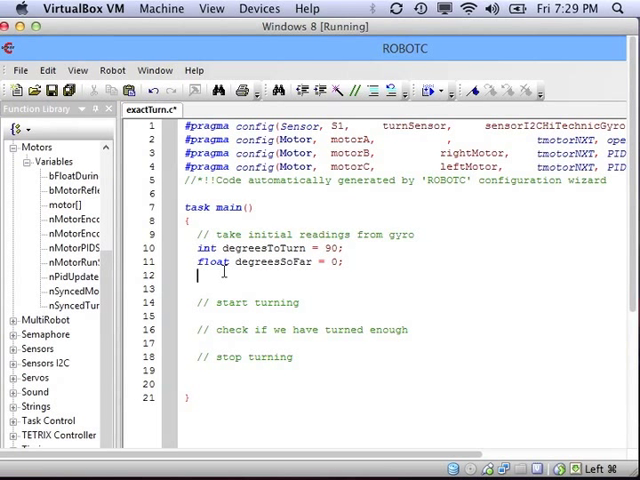
{"action": "type", "text": "int"}
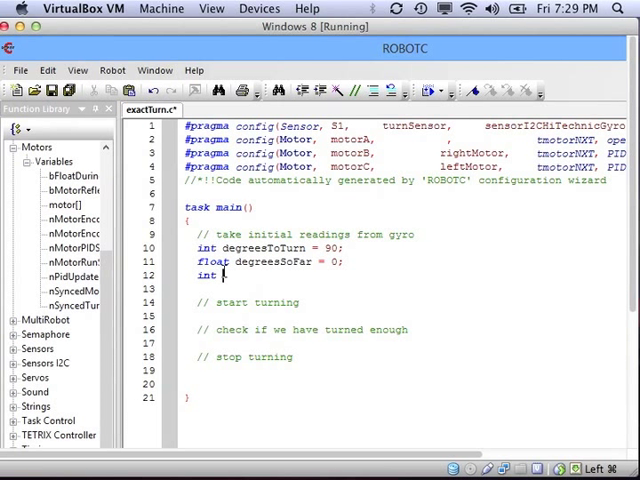
{"action": "type", "text": "ani"}
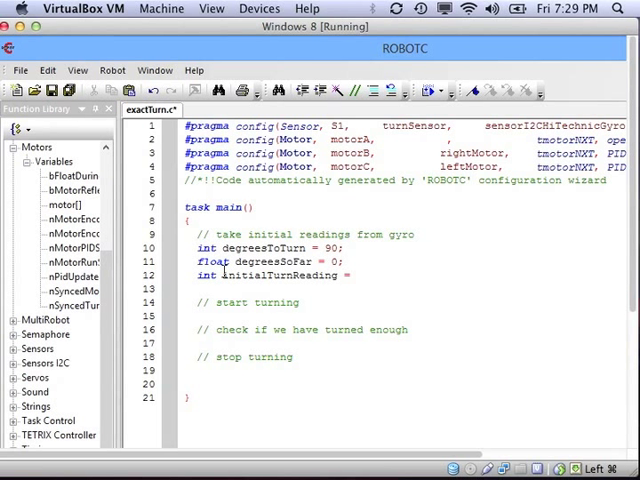
{"action": "left_click", "coordinate": [356, 275]}
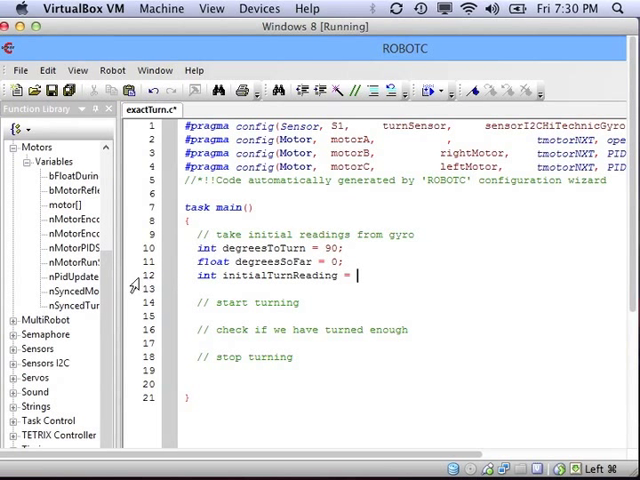
{"action": "mouse_move", "coordinate": [33, 348]}
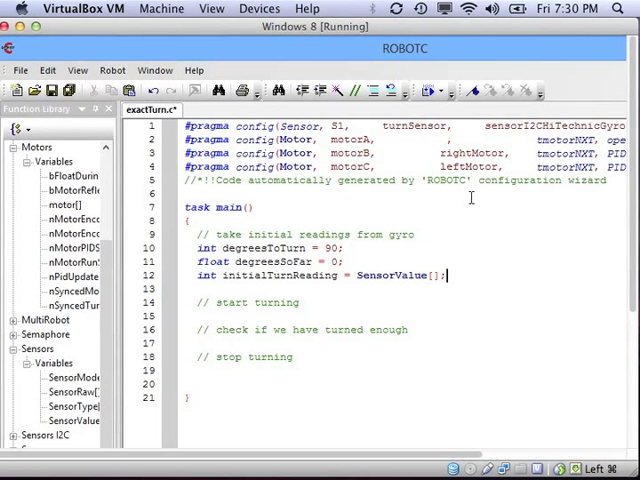
{"action": "type", "text": "[]"}
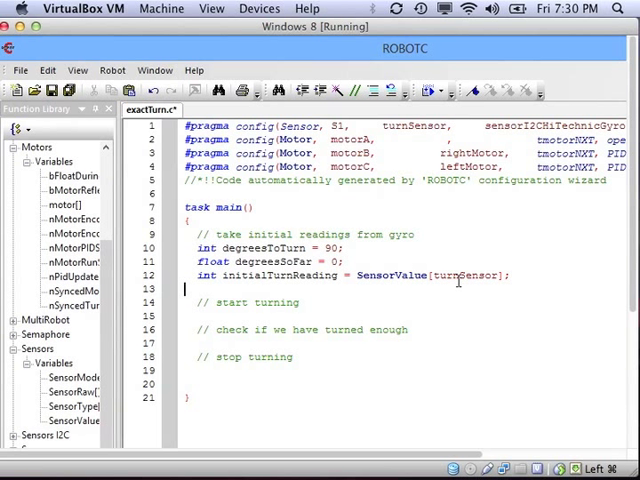
{"action": "left_click", "coordinate": [315, 302]}
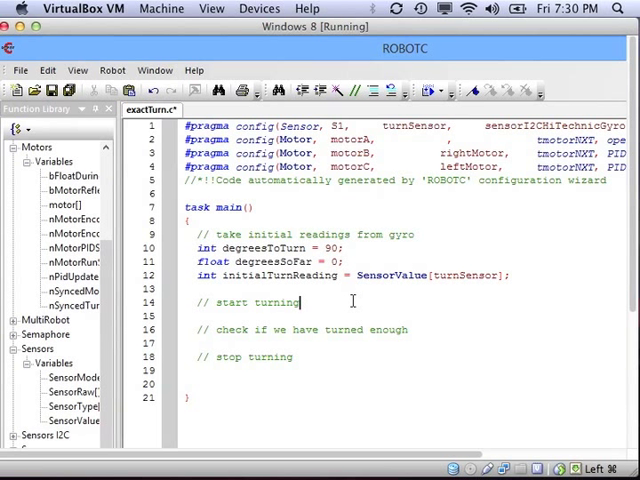
Set nSyncedMotors = synchBC and nSyncedTurnRatio = -100 with a 'B & C' opposite-directions comment.
{"action": "key", "text": "Return"}
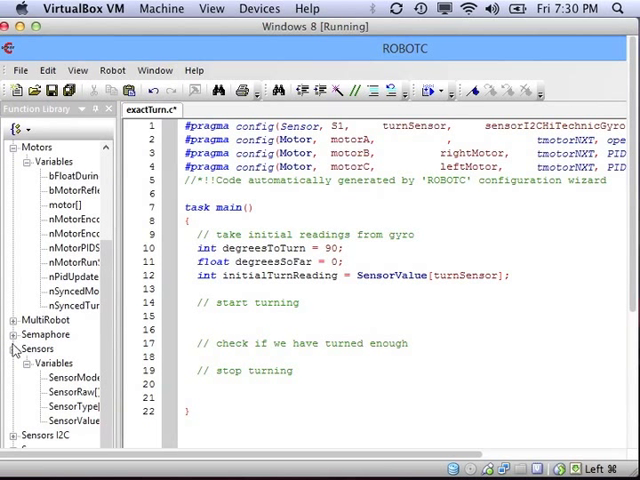
{"action": "mouse_move", "coordinate": [60, 290]}
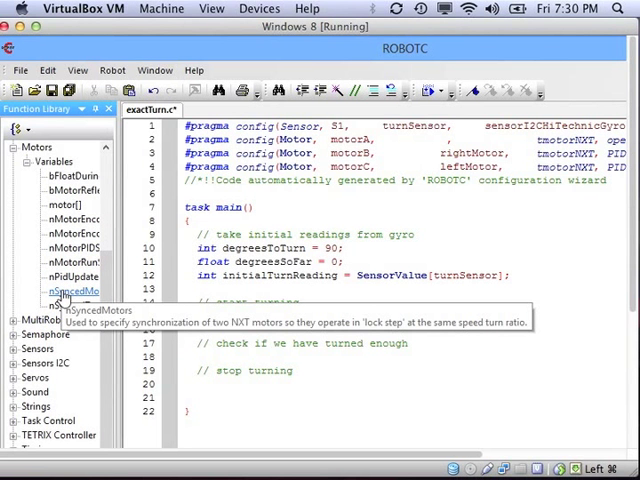
{"action": "double_click", "coordinate": [73, 290]}
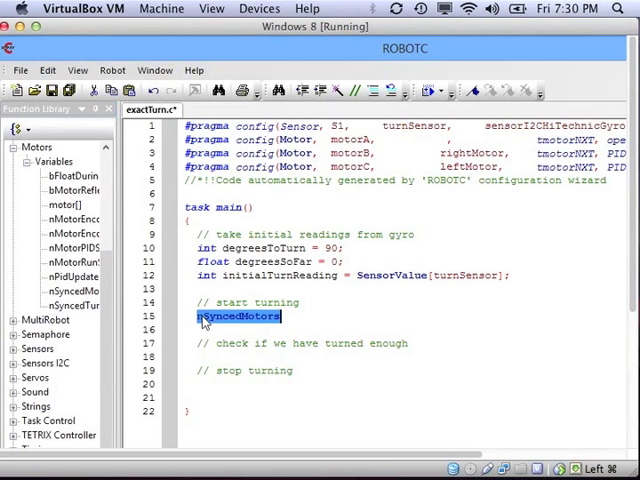
{"action": "left_click", "coordinate": [295, 316]}
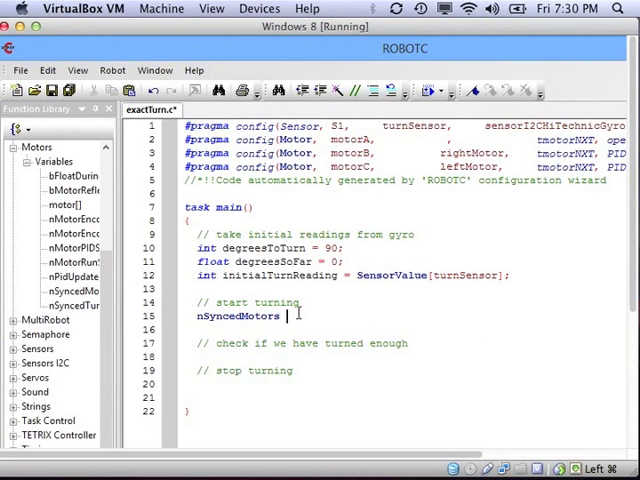
{"action": "type", "text": "= synchBC;"}
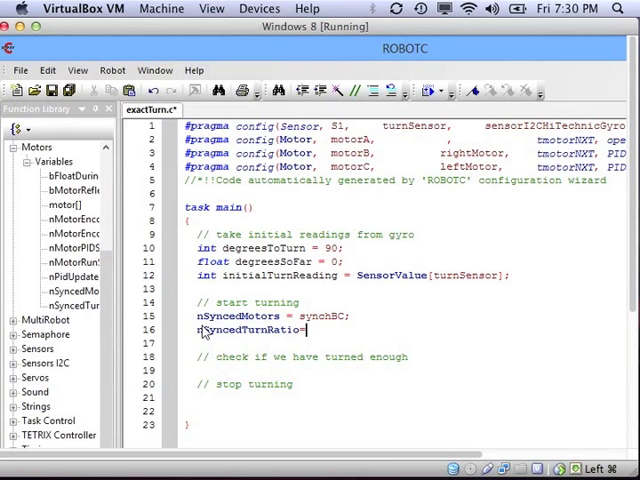
{"action": "type", "text": "= -100;"}
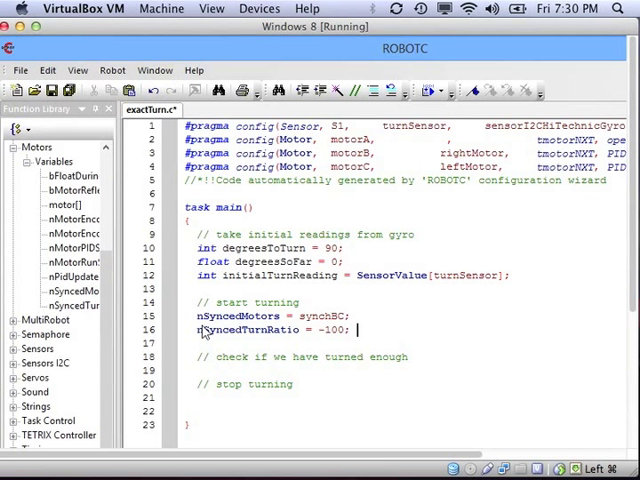
{"action": "type", "text": "// B & C go in opposite directions"}
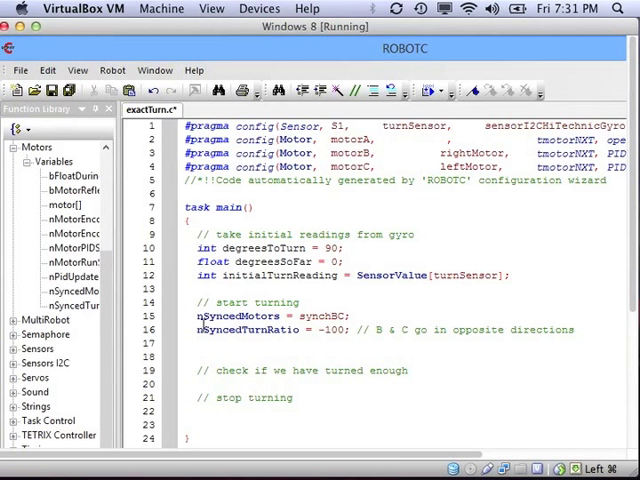
Add 'motor[motorB] = -15;' to start the robot spinning.
{"action": "type", "text": "motor[motorB"}
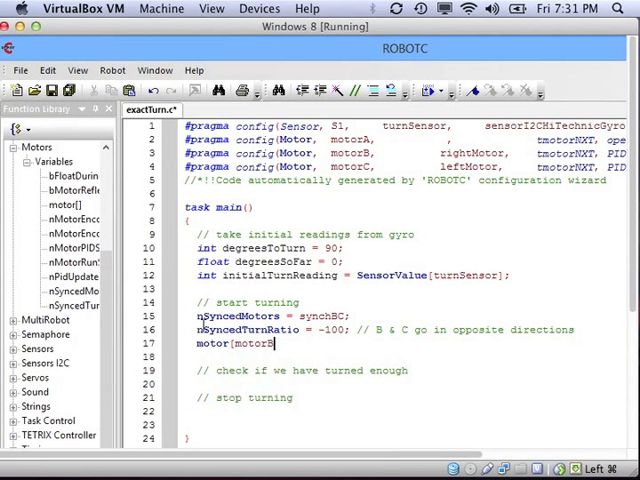
{"action": "type", "text": "] = 15;"}
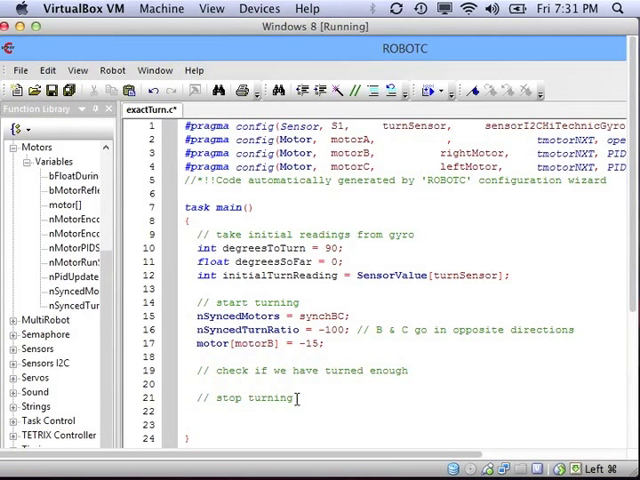
{"action": "double_click", "coordinate": [310, 344]}
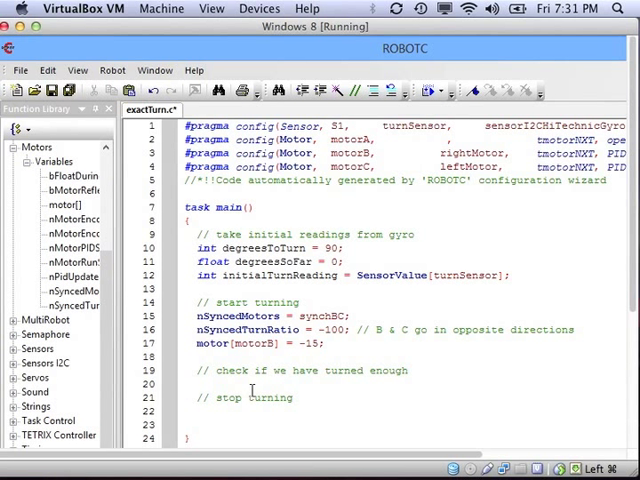
Paste 'motor[motorB] = -15;' under the stop turning comment and change the power to 0.
{"action": "type", "text": "motor[motorB] = -15;"}
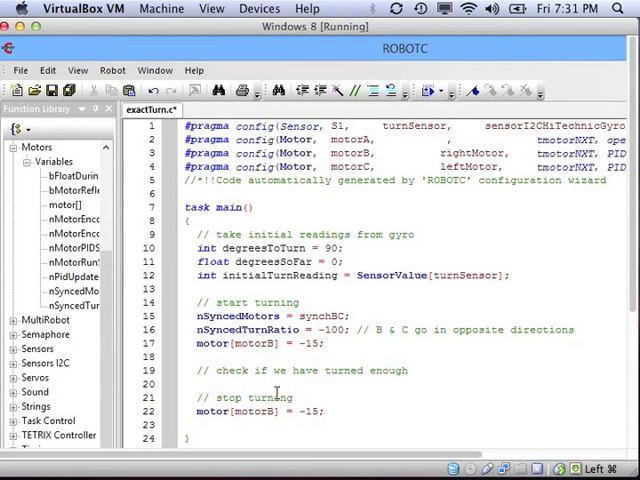
{"action": "type", "text": "0"}
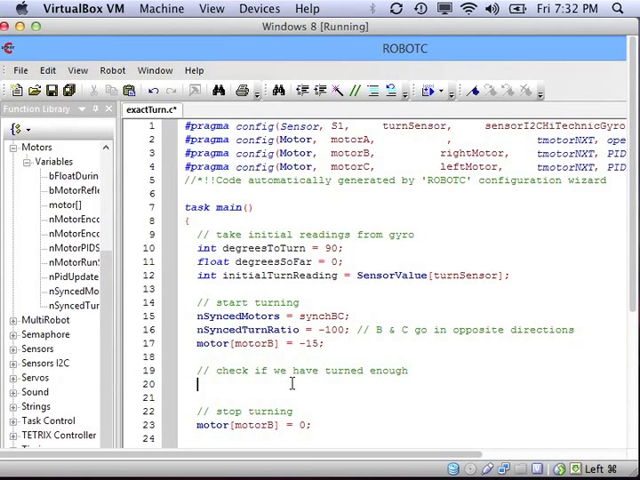
Write 'while (degreesSoFar < degreesToTurn)' using autocomplete for degreesSoFar, with empty braces.
{"action": "type", "text": "while"}
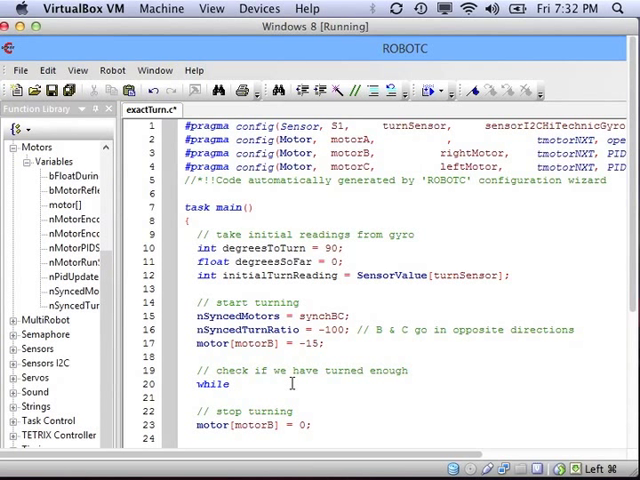
{"action": "type", "text": "("}
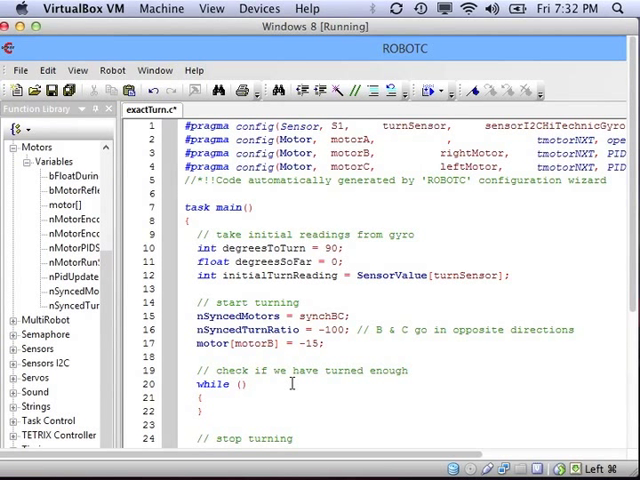
{"action": "type", "text": "degree"}
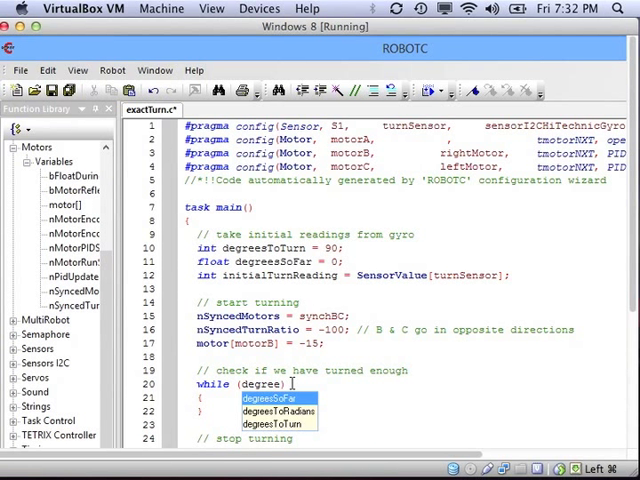
{"action": "left_click", "coordinate": [269, 397]}
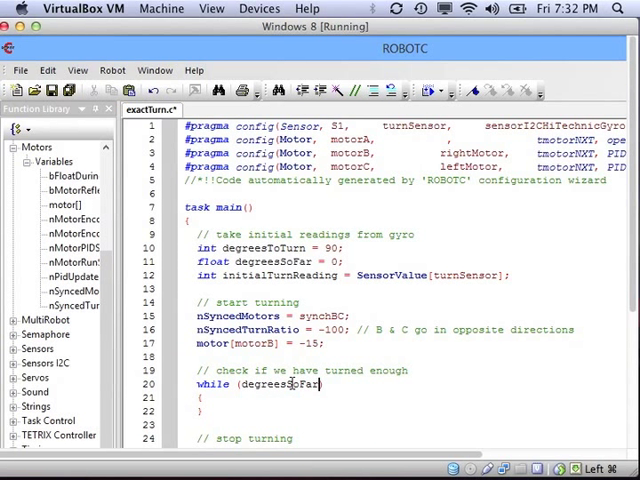
{"action": "type", "text": "< degreesToTurn"}
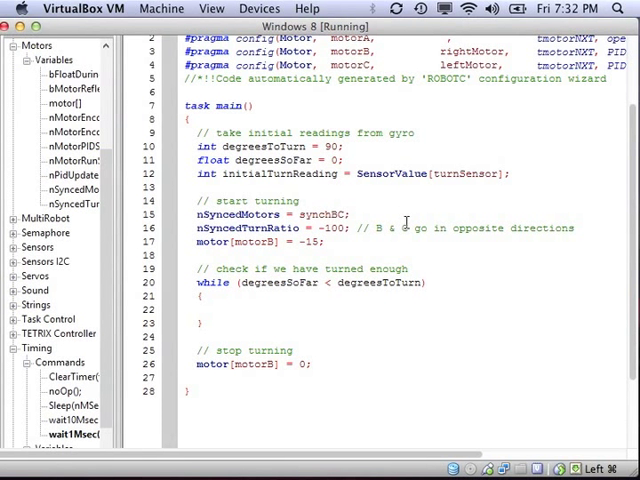
Add an '// update degreesSoFar' comment and wait1Msec(10) commented as 10 milliseconds, .01 seconds.
{"action": "type", "text": "// update degrees"}
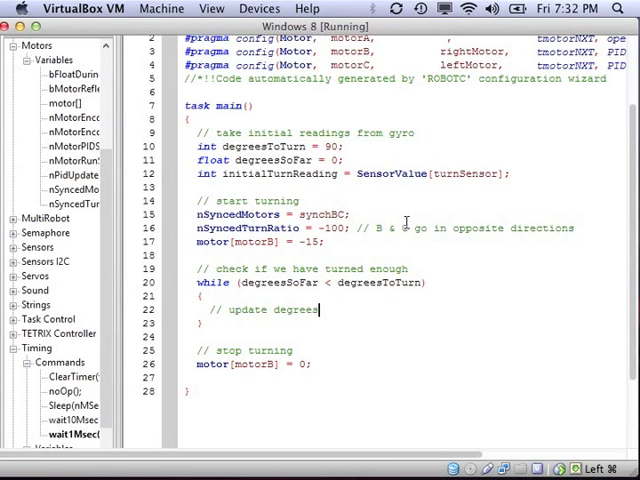
{"action": "type", "text": "So"}
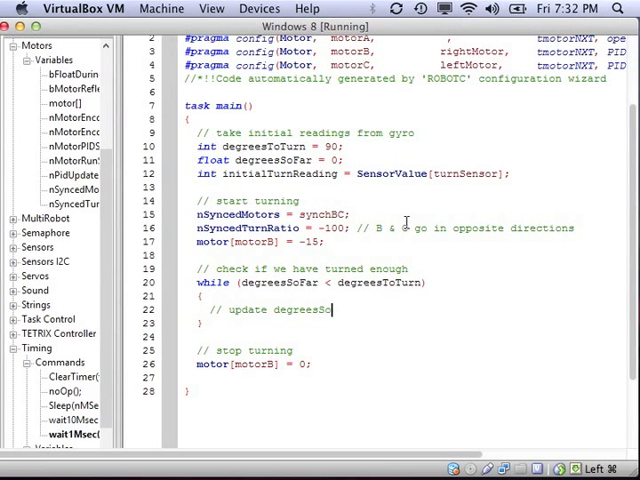
{"action": "key", "text": "enter"}
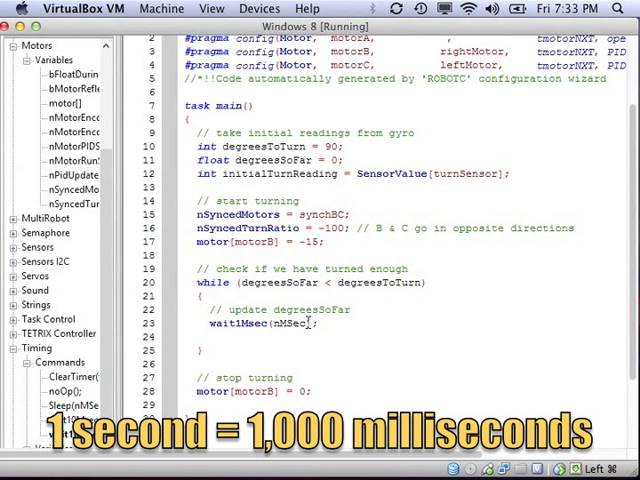
{"action": "double_click", "coordinate": [290, 323]}
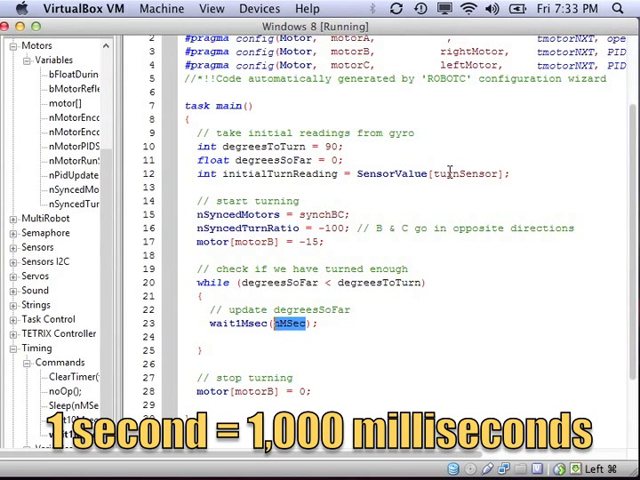
{"action": "type", "text": "10"}
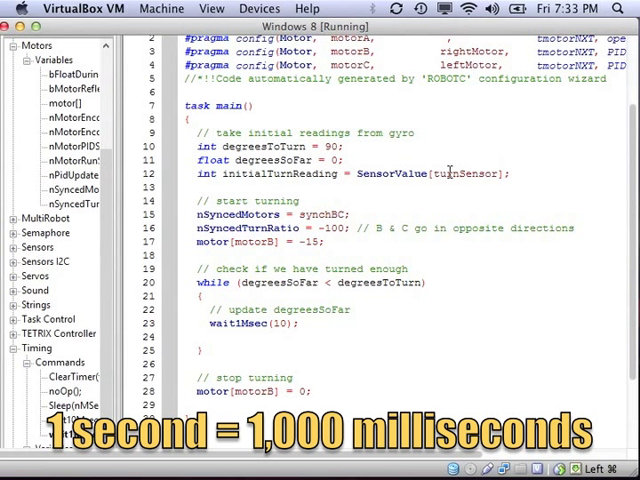
{"action": "type", "text": "// wait 10"}
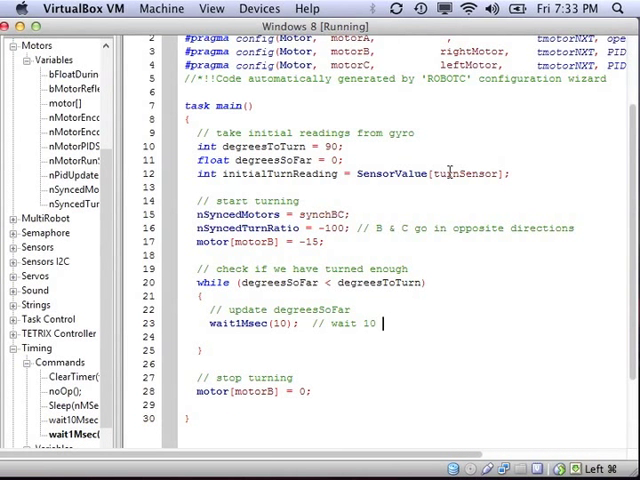
{"action": "type", "text": "milliseconds"}
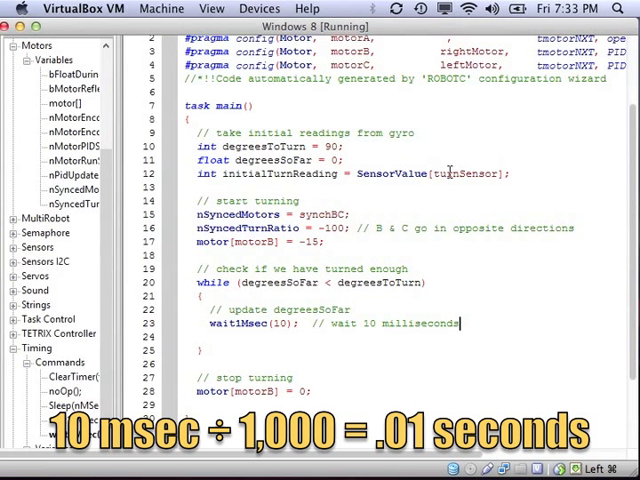
{"action": "type", "text": "which is equal to .01 sec"}
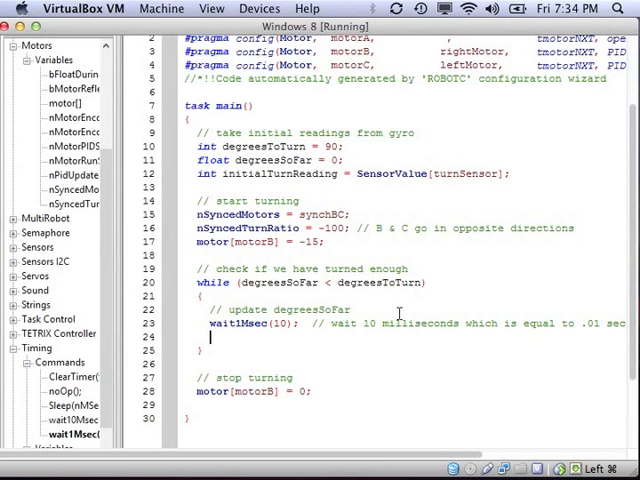
Declare 'int currentGyroReading = SensorValue[turnSensor] - initialTurnReading' after the wait line.
{"action": "type", "text": "int currentGyroReading ="}
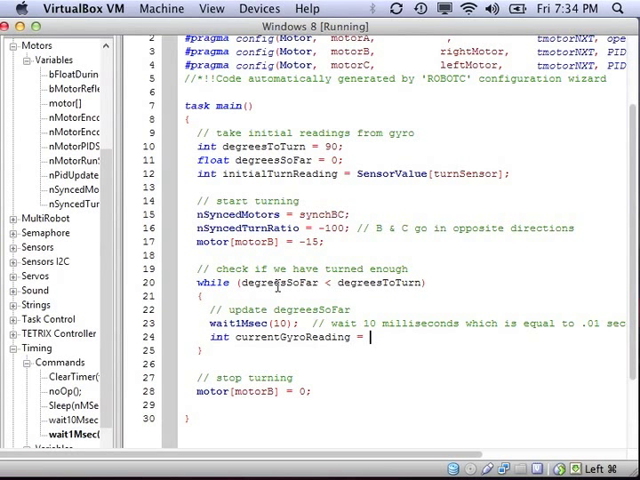
{"action": "mouse_move", "coordinate": [356, 173]}
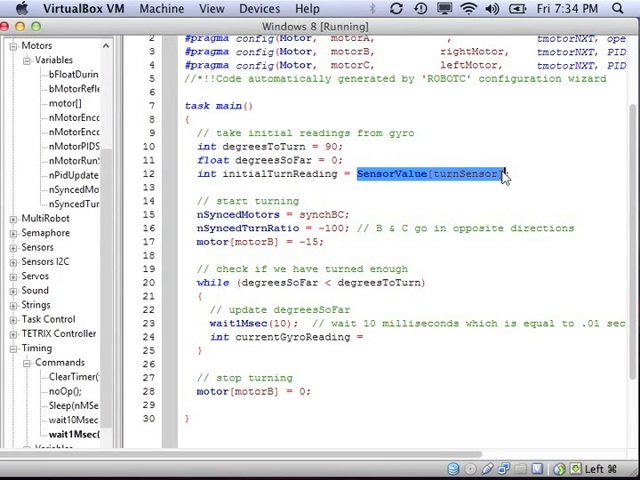
{"action": "left_click", "coordinate": [372, 337]}
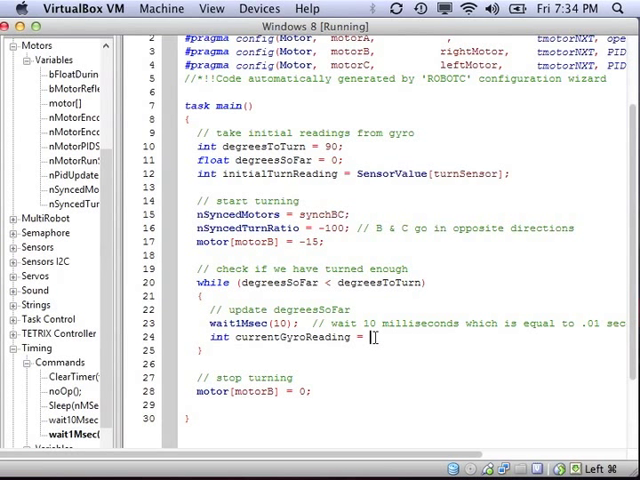
{"action": "type", "text": "SensorValue[turnSensor]"}
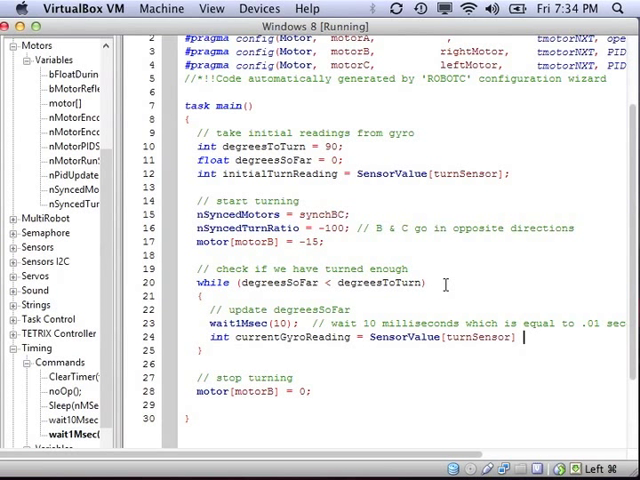
{"action": "type", "text": "-"}
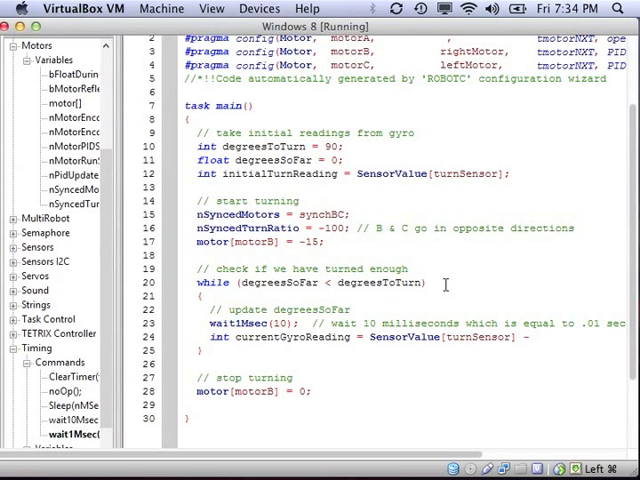
{"action": "double_click", "coordinate": [267, 173]}
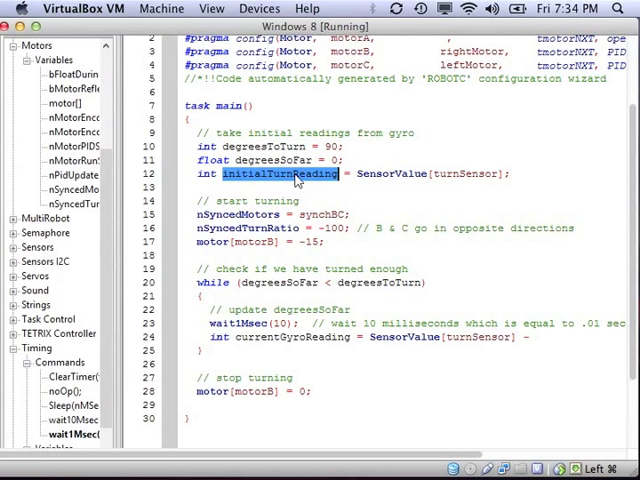
{"action": "left_click", "coordinate": [538, 336]}
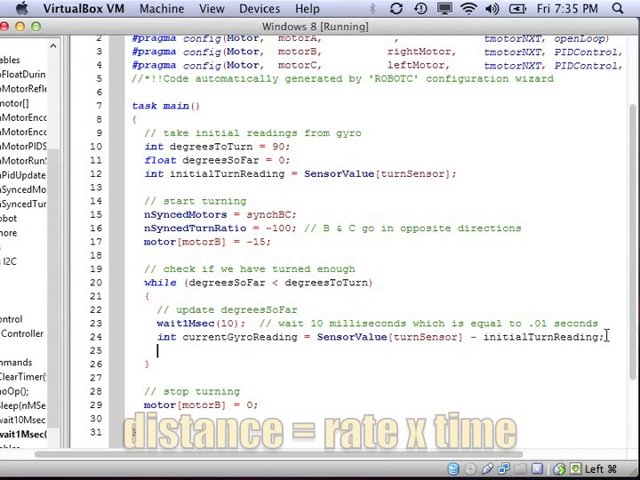
Write the loop line degreesSoFar = degreesSoFar + currentGyroReading*.01, without a semicolon.
{"action": "type", "text": "degreesSoFar"}
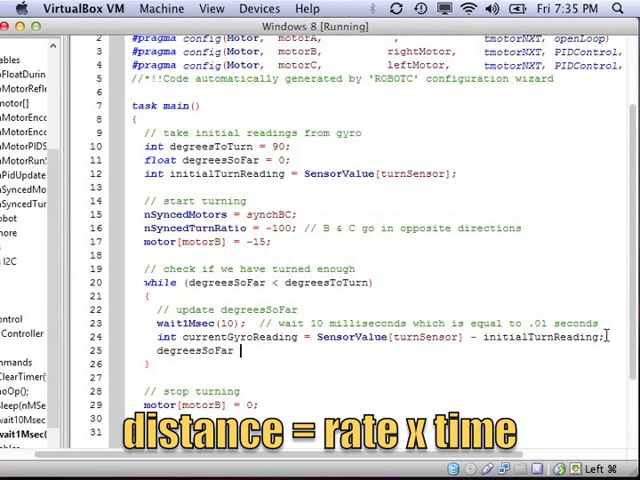
{"action": "type", "text": "degreesSoFar"}
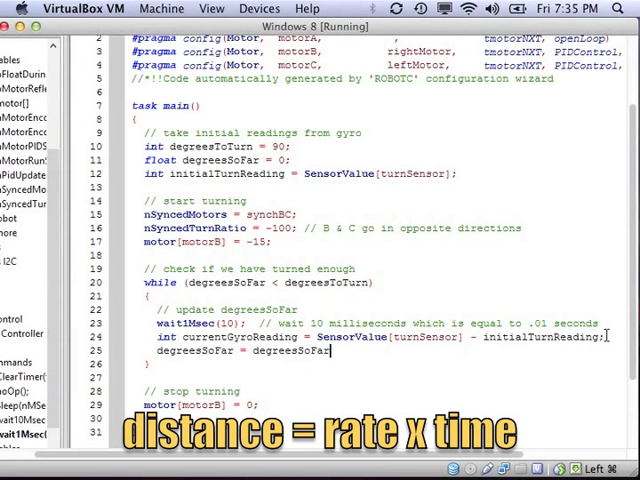
{"action": "type", "text": "+ currentGyroReading*"}
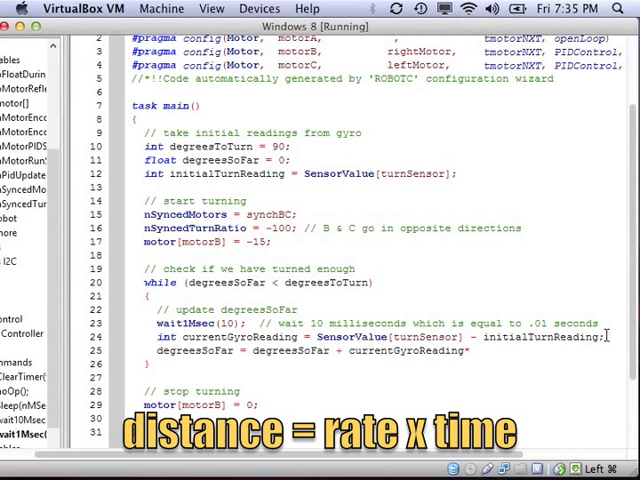
{"action": "type", "text": ".01"}
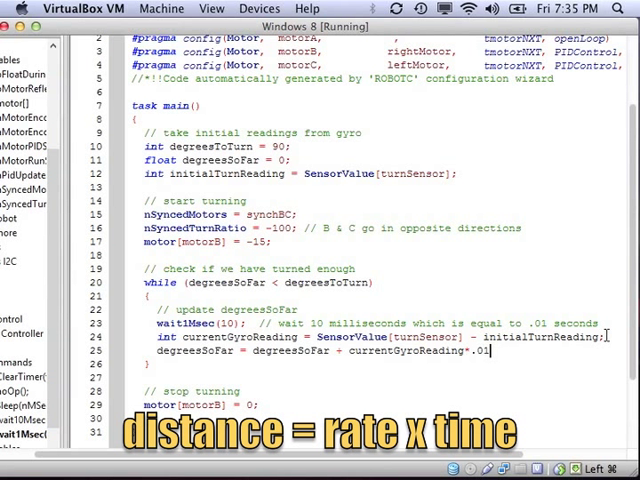